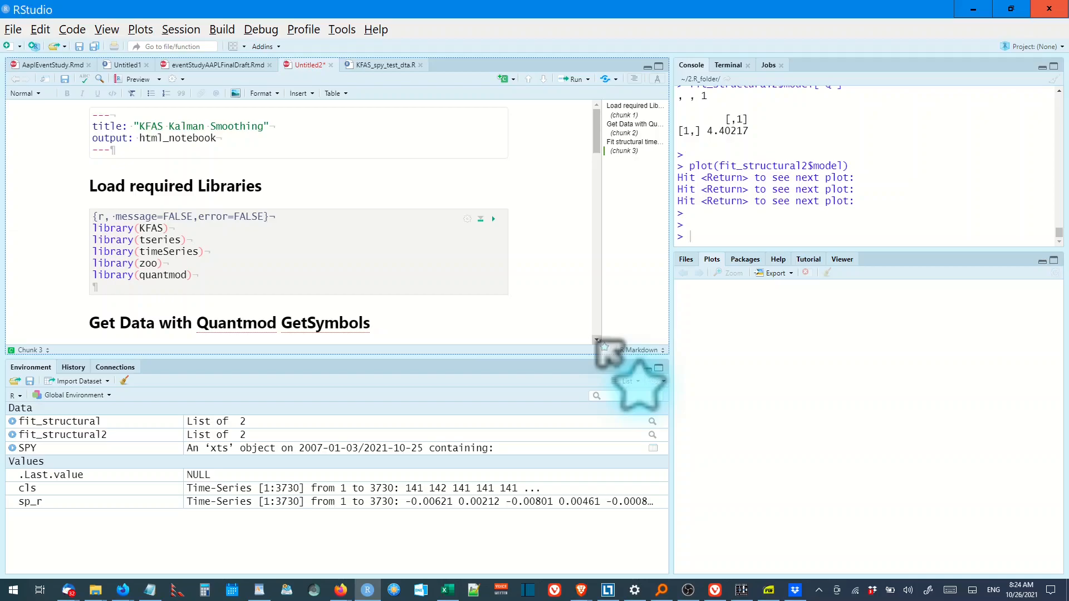
mouse_move(606, 351)
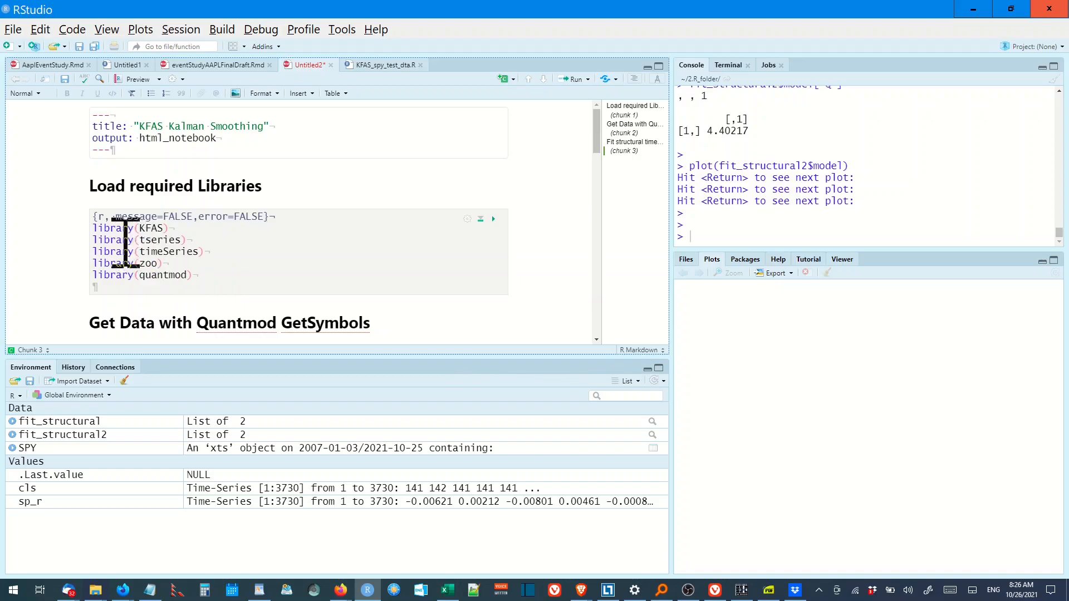
mouse_move(233, 273)
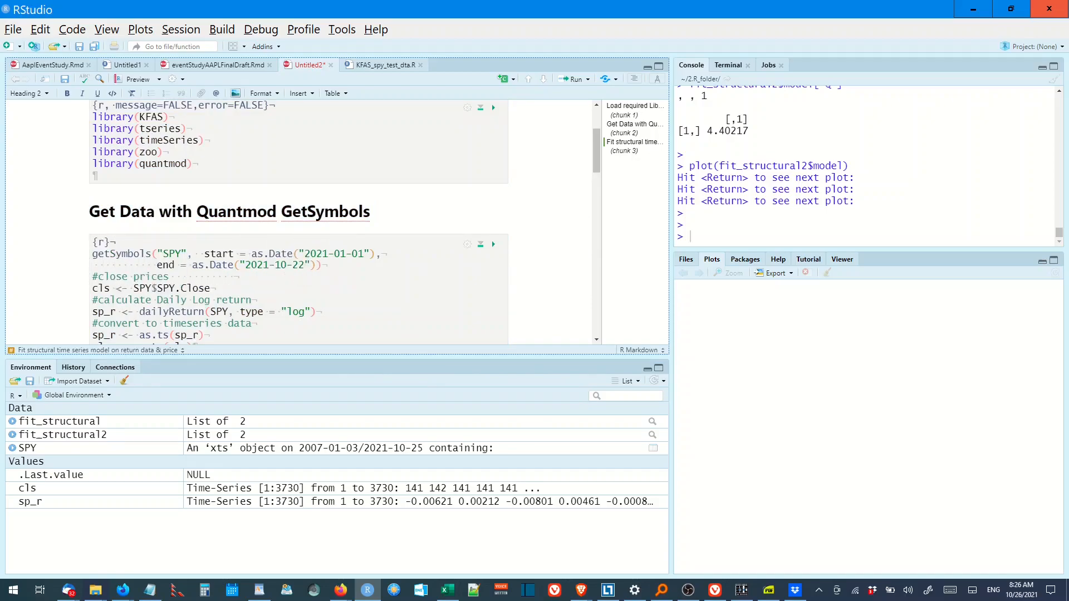
mouse_move(258, 270)
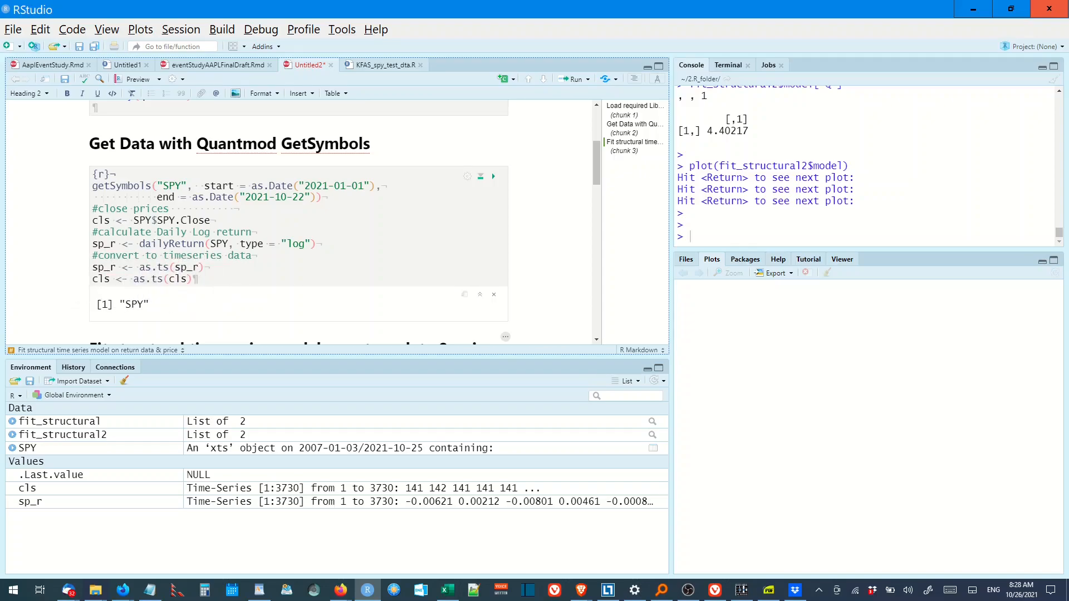
Scroll the structural model chunk output to the ACF plot of recursive residuals
scroll("down", 3)
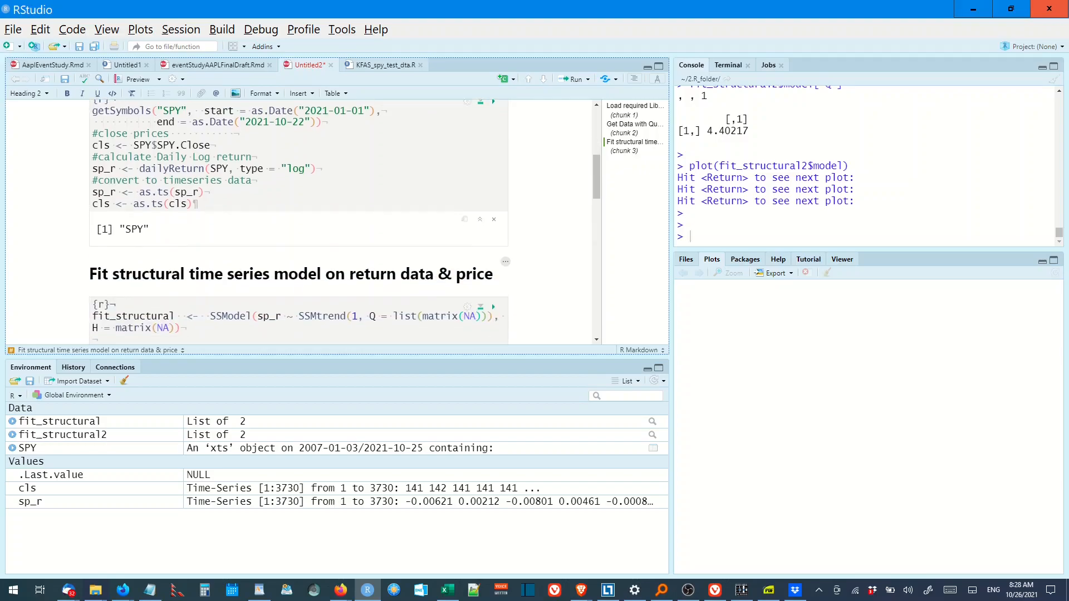
scroll("down", 3)
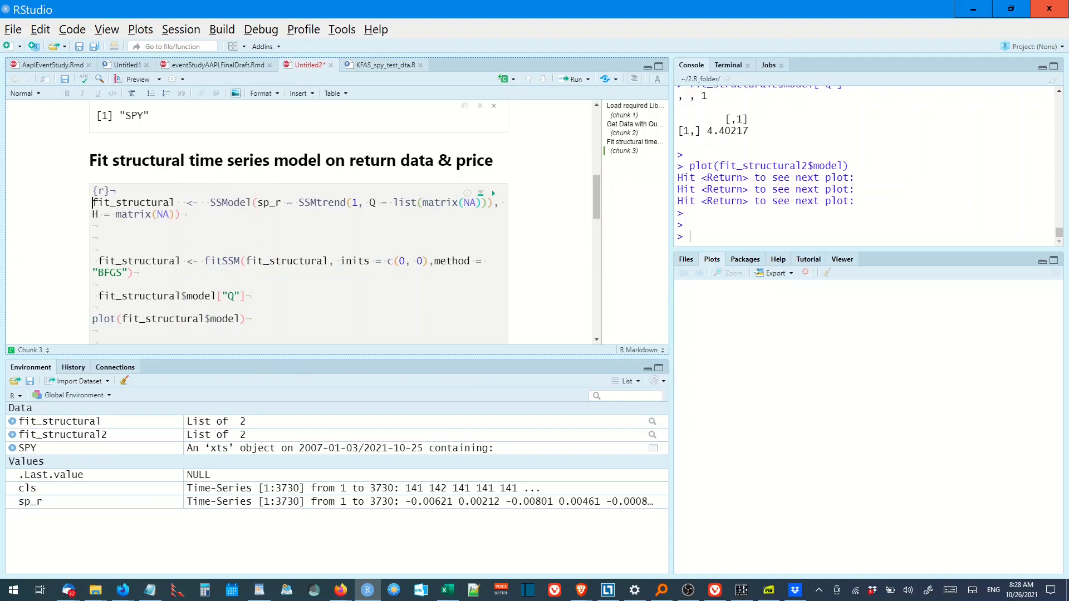
mouse_move(332, 202)
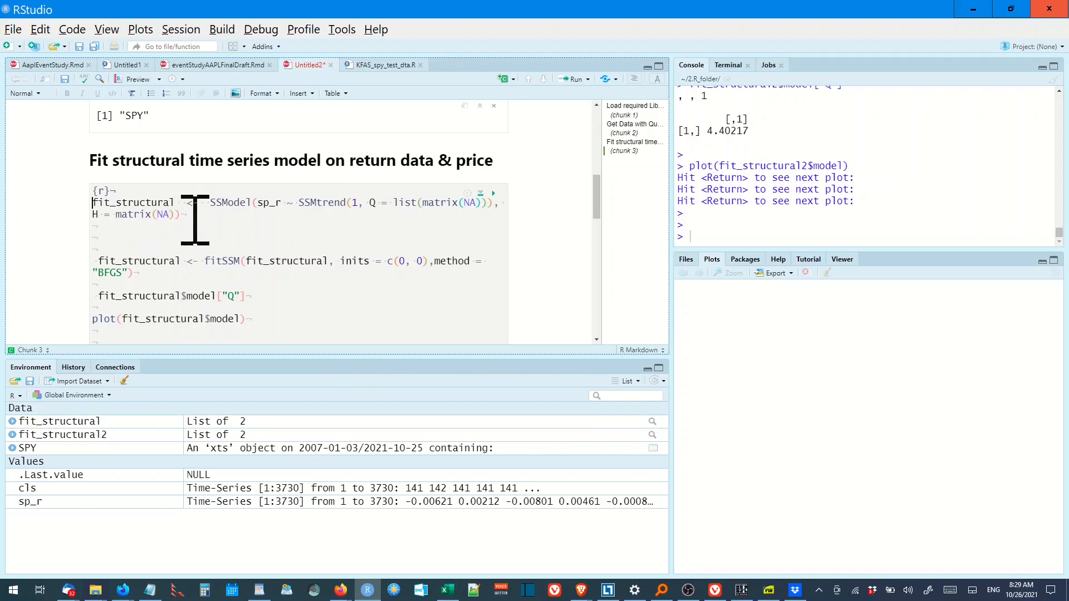
mouse_move(273, 246)
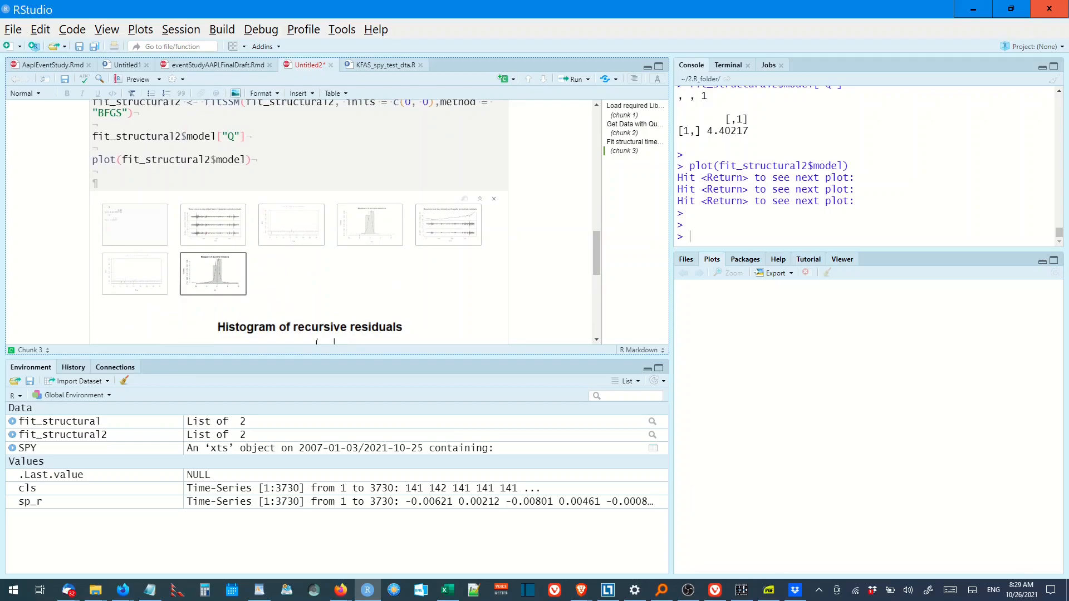
mouse_move(275, 285)
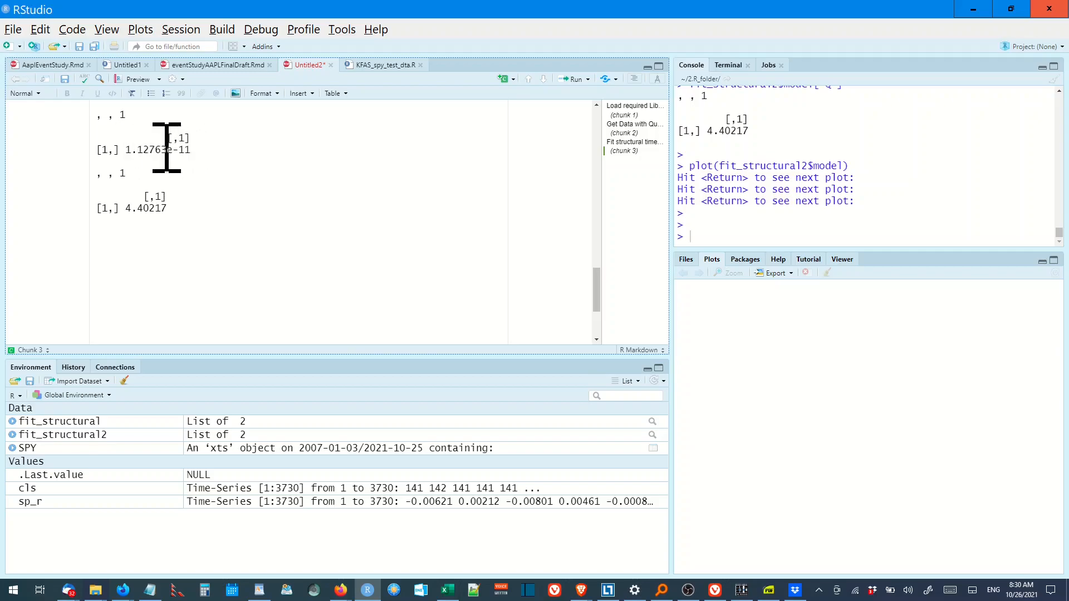
mouse_move(176, 201)
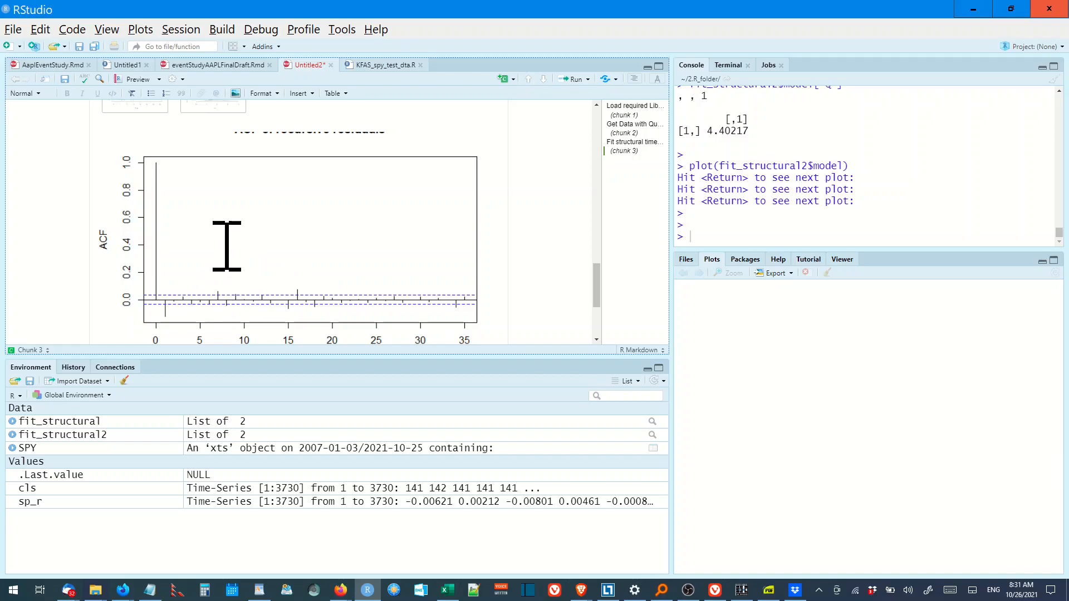
scroll("down", 3)
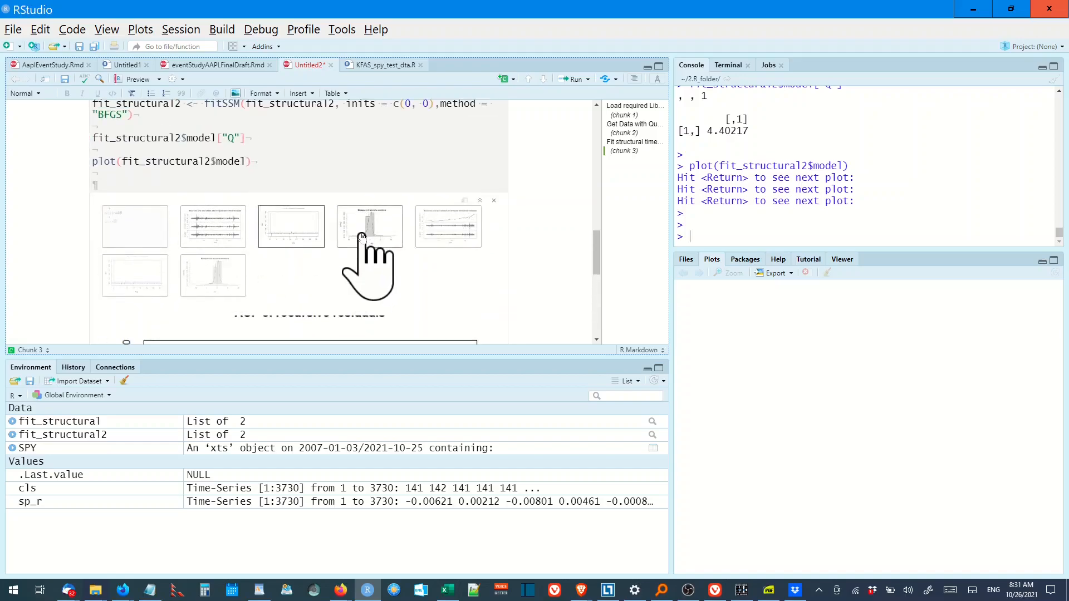
Enlarge the recursive-residuals histogram thumbnail and scroll to view it with its density curve
left_click(368, 227)
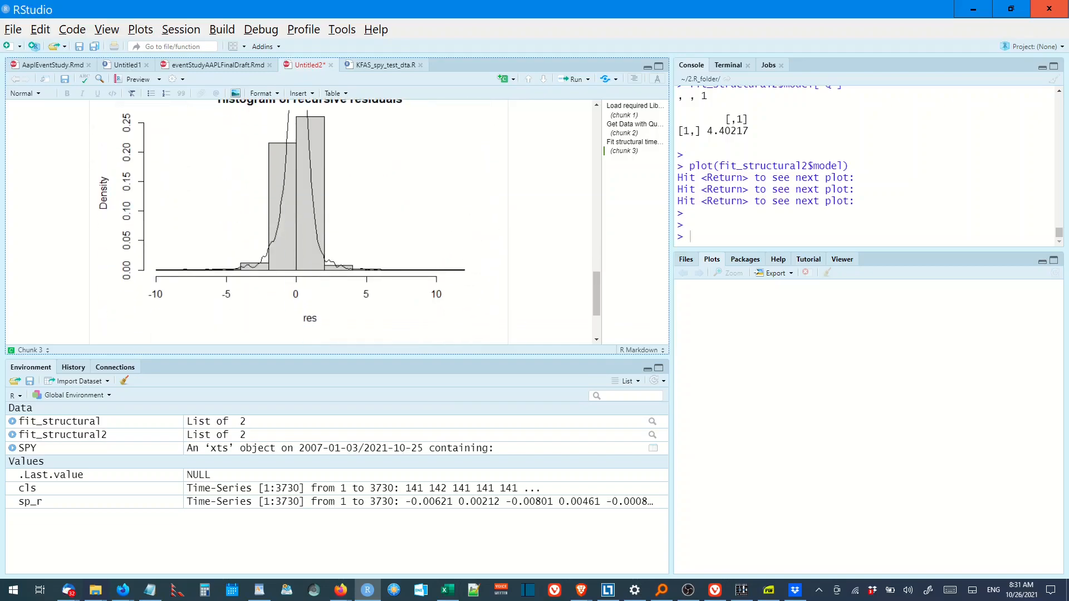
scroll("down", 3)
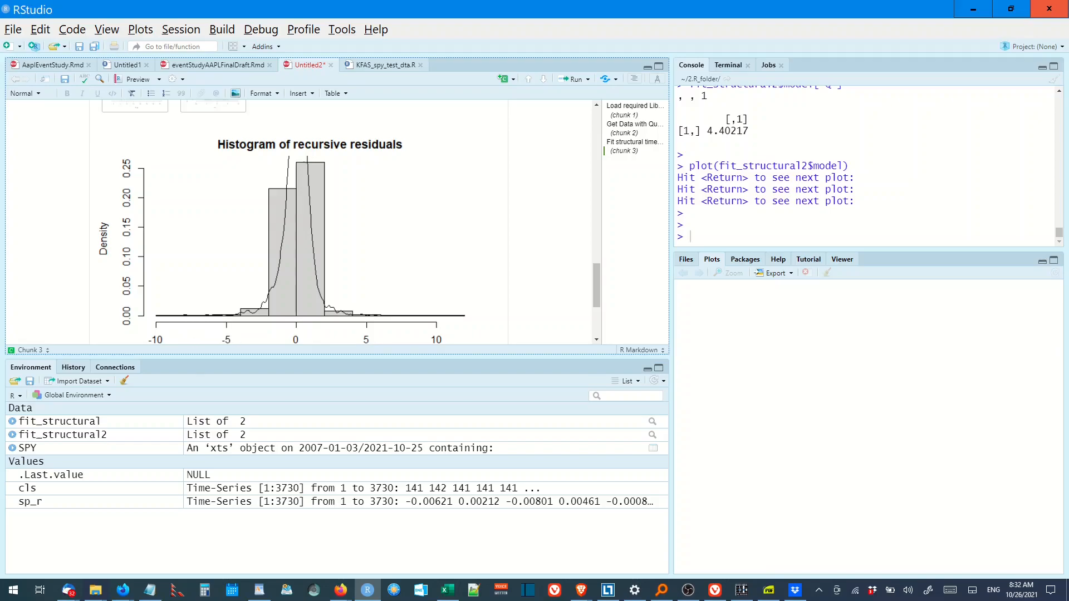
mouse_move(380, 307)
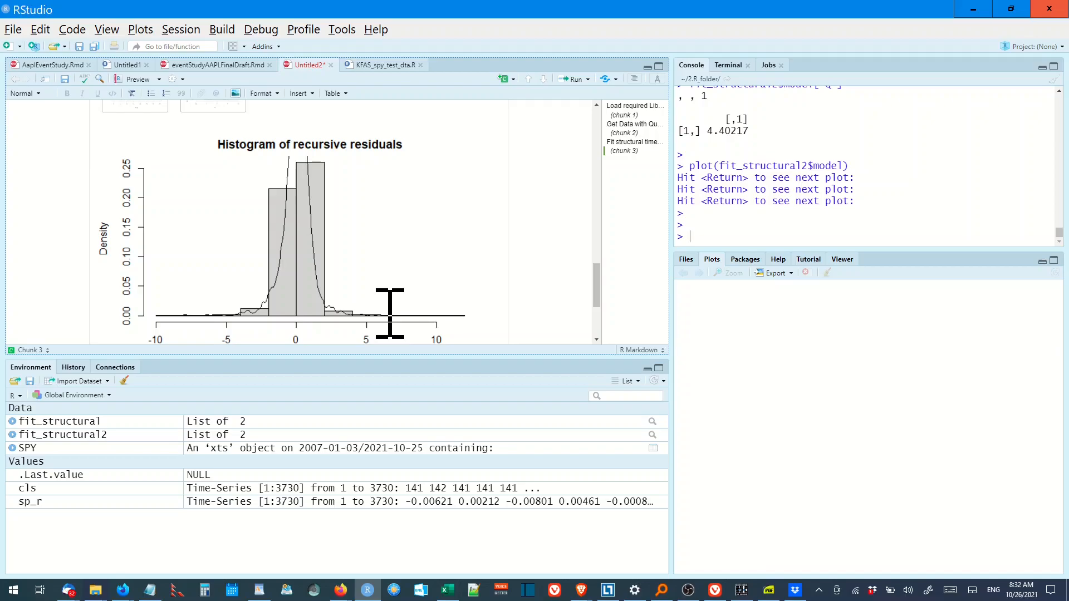
mouse_move(286, 169)
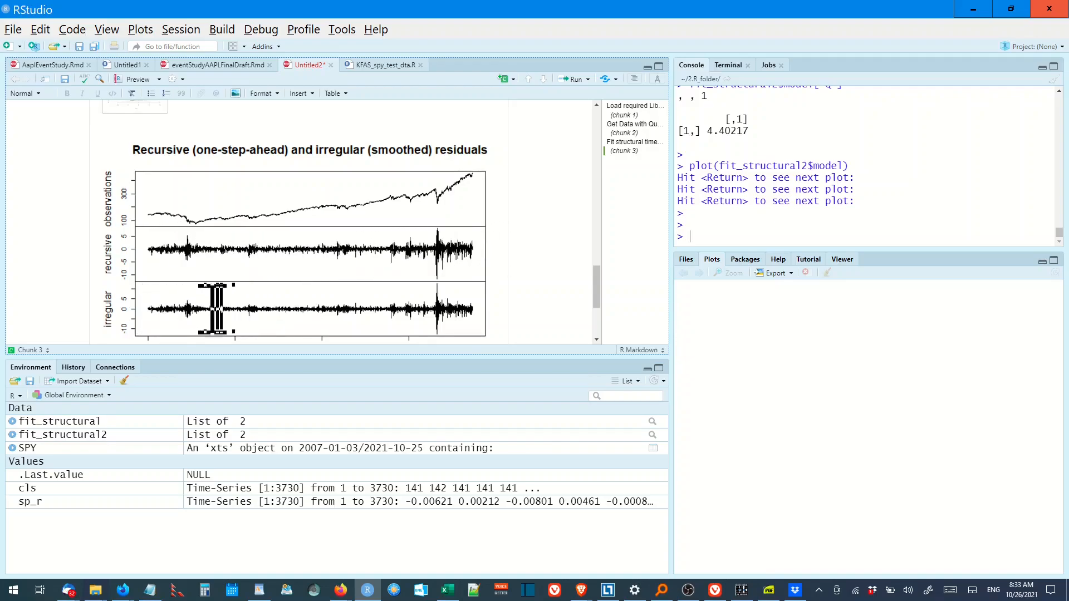
mouse_move(485, 307)
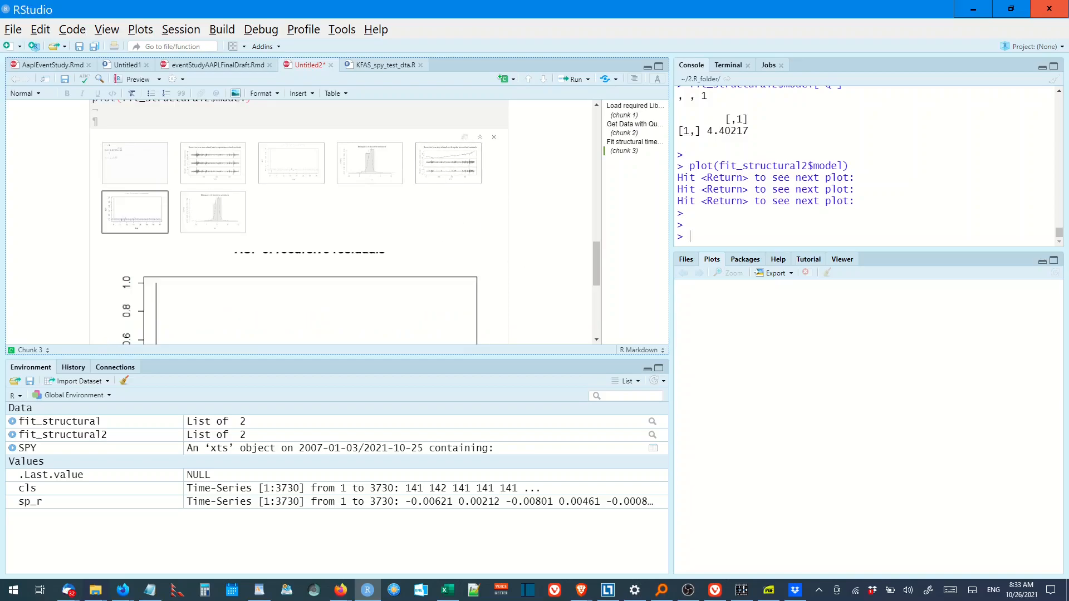
scroll("down", 3)
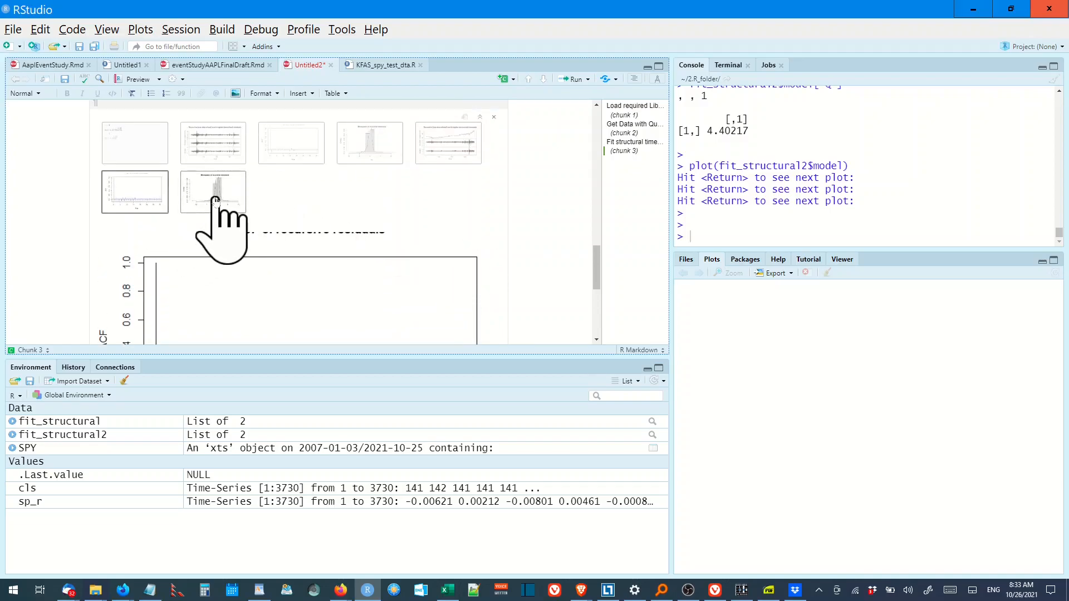
left_click(212, 192)
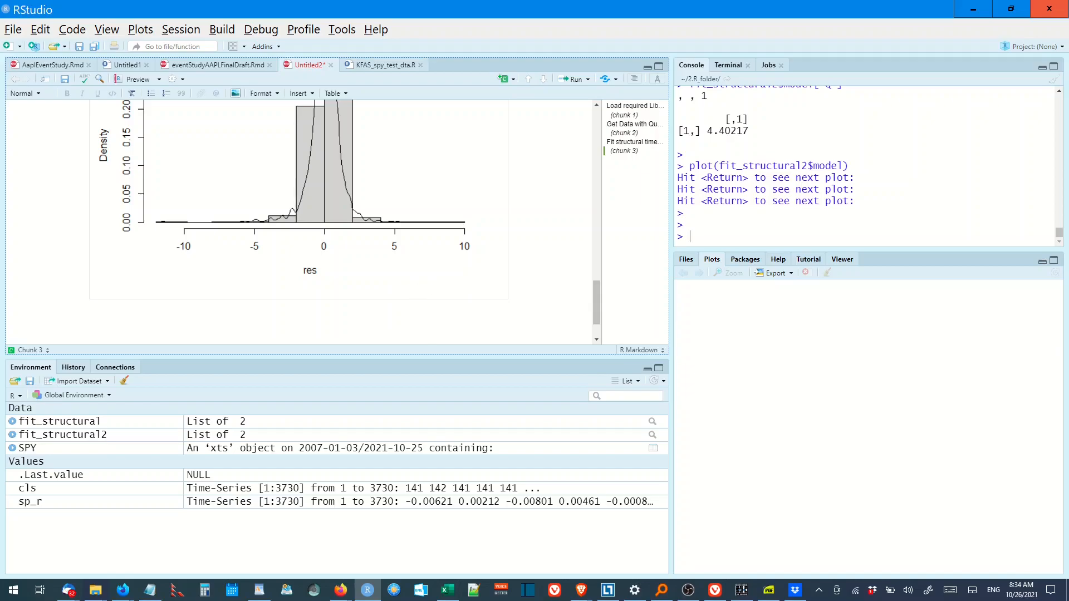
mouse_move(445, 315)
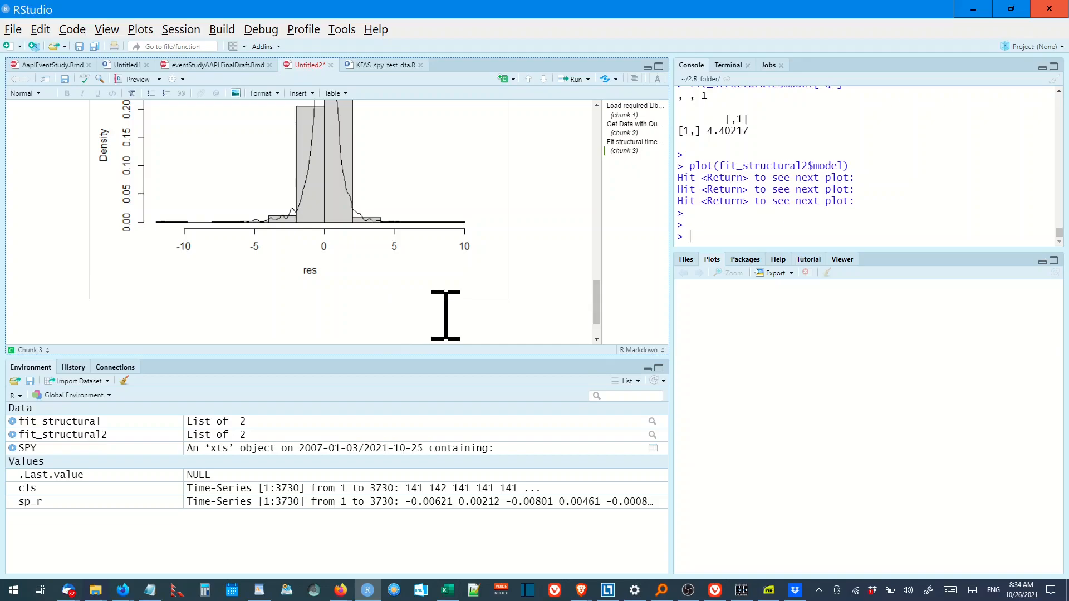